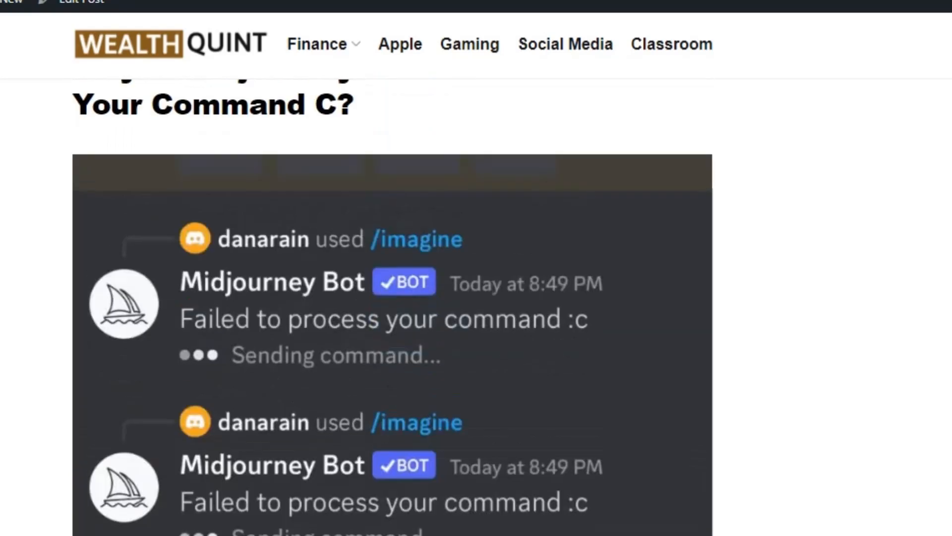
# Scroll past the Discord error screenshot to the 'How To Fix Midjourney Failed To Process Your Command' heading.
pyautogui.scroll(-3)
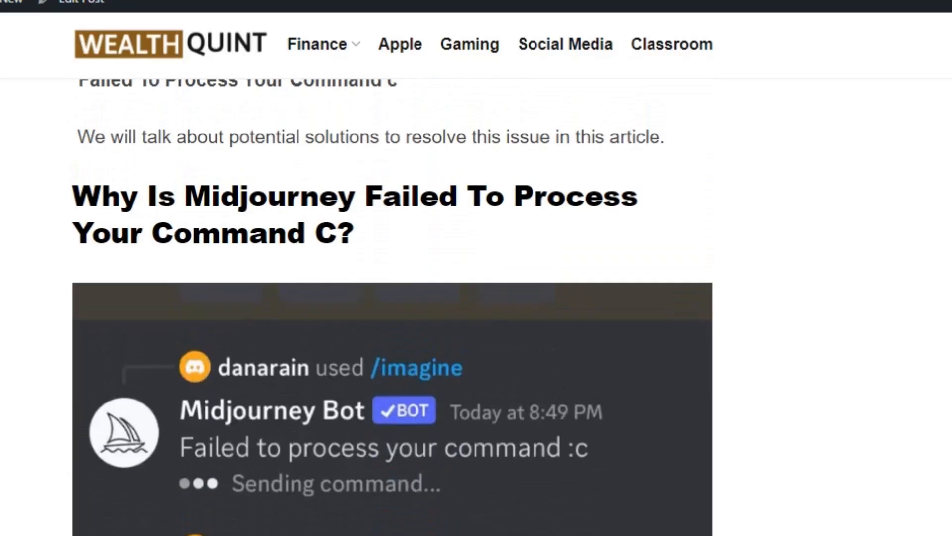
pyautogui.scroll(-3)
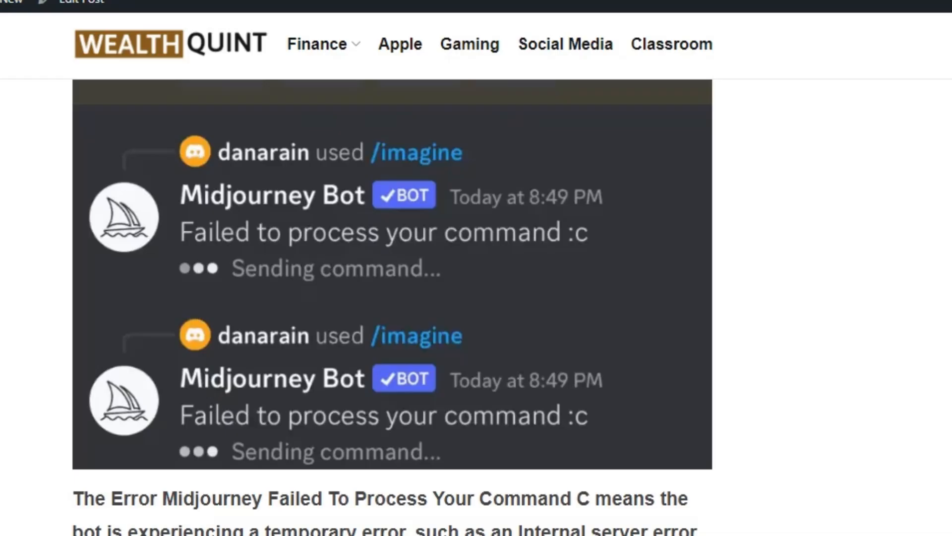
pyautogui.scroll(-3)
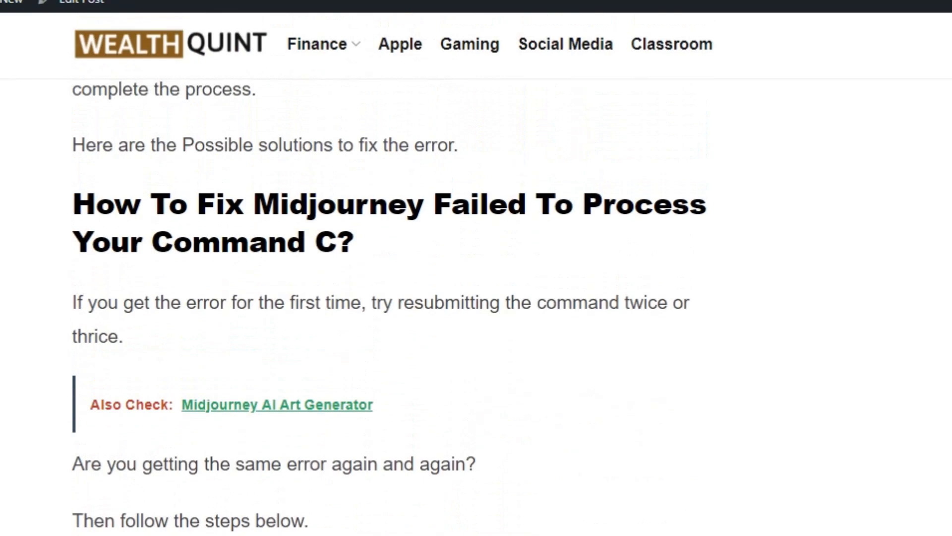
# Read '1. Check Midjourney Server Status' until '2. Restart Your Discord Application' appears.
pyautogui.scroll(-3)
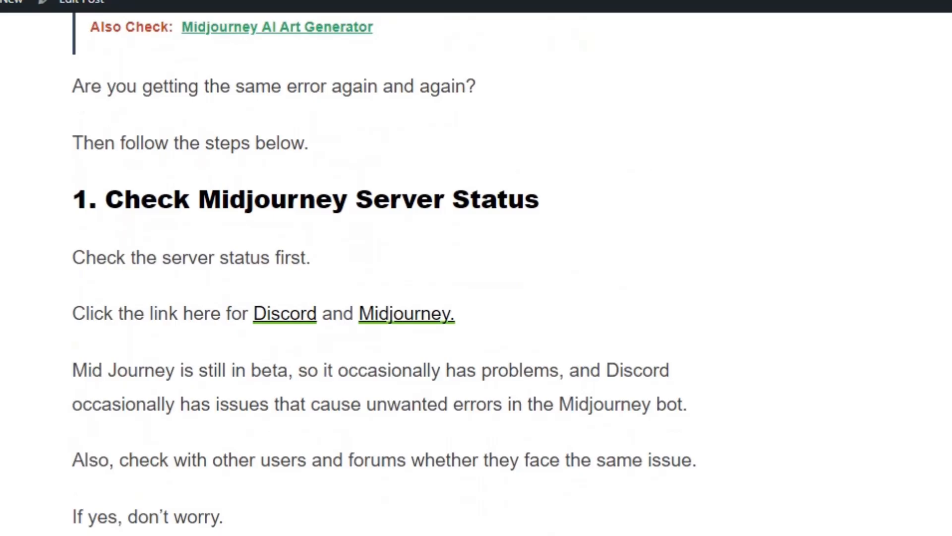
pyautogui.click(283, 313)
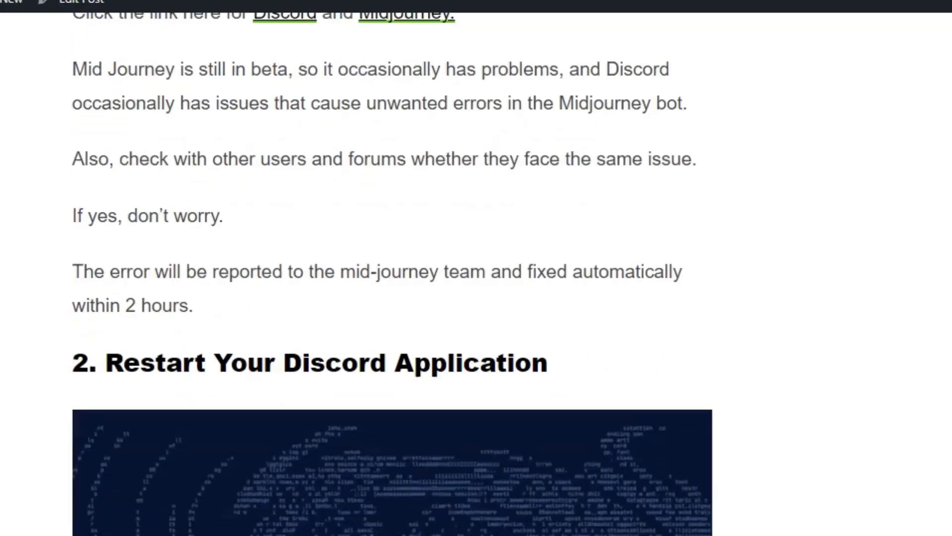
# Scroll past the Midjourney banner to the Chrome 'Clear cache memory' bullet steps.
pyautogui.scroll(-3)
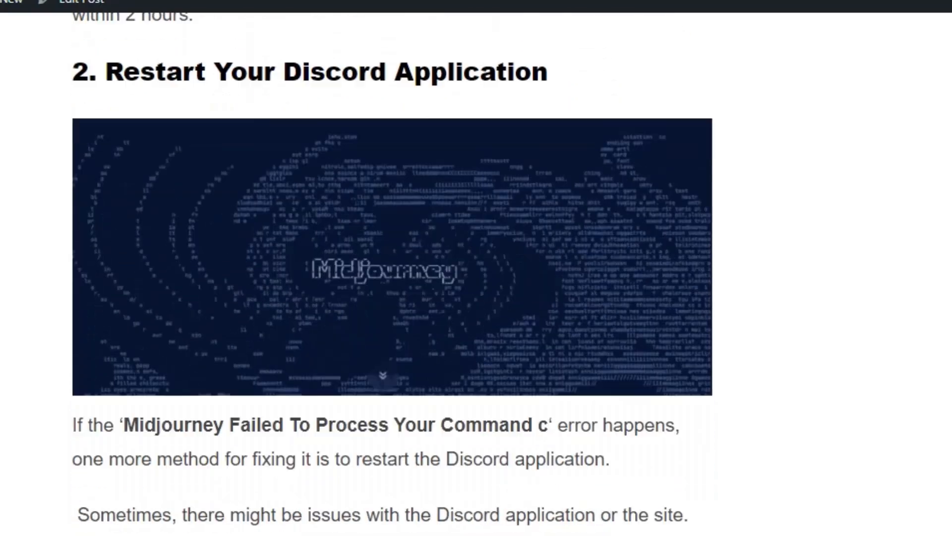
pyautogui.scroll(-3)
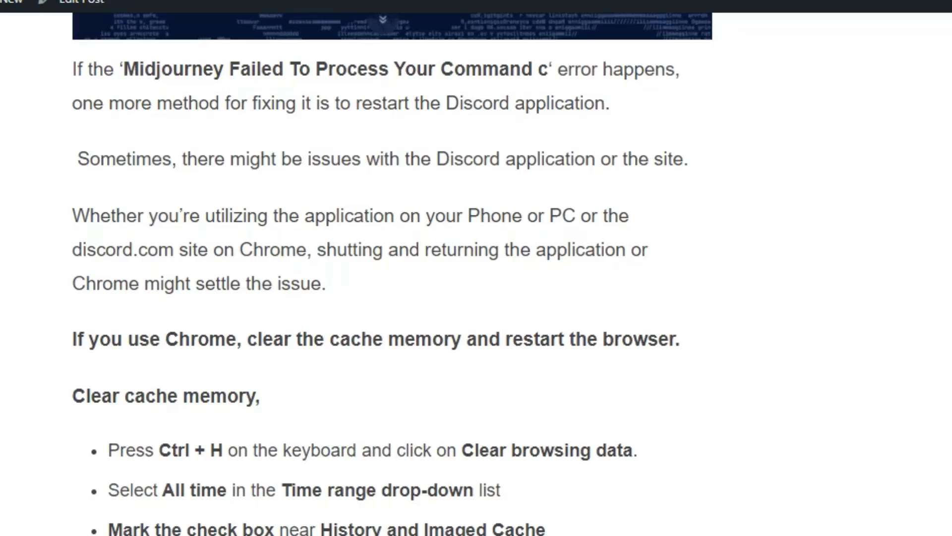
pyautogui.scroll(-3)
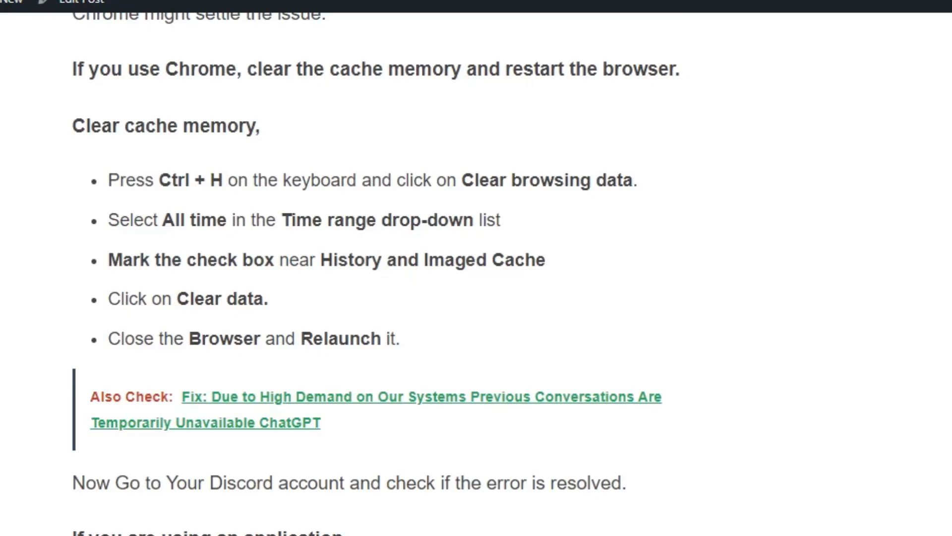
# Read the PC temp-file and phone cleanup steps, reaching '3. Reset Your Midjourney Bot'.
pyautogui.scroll(-3)
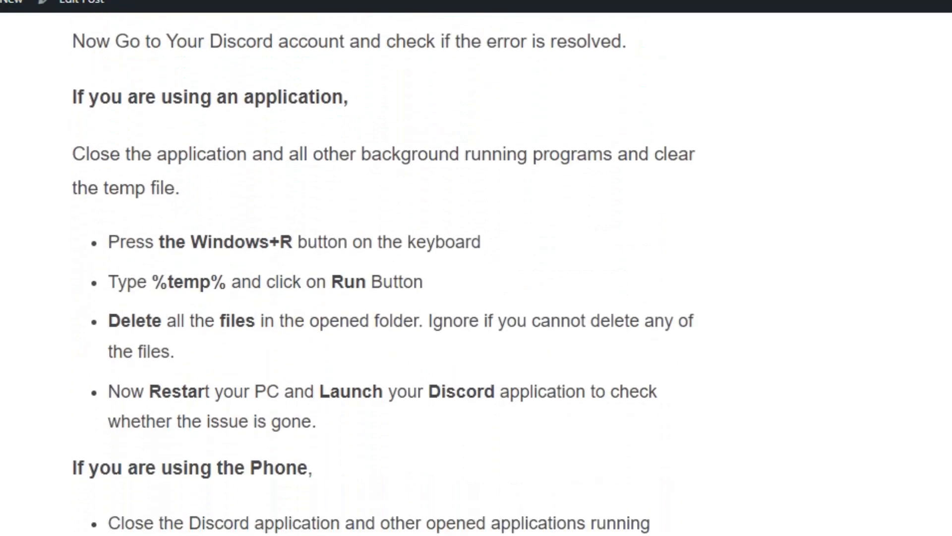
pyautogui.scroll(-3)
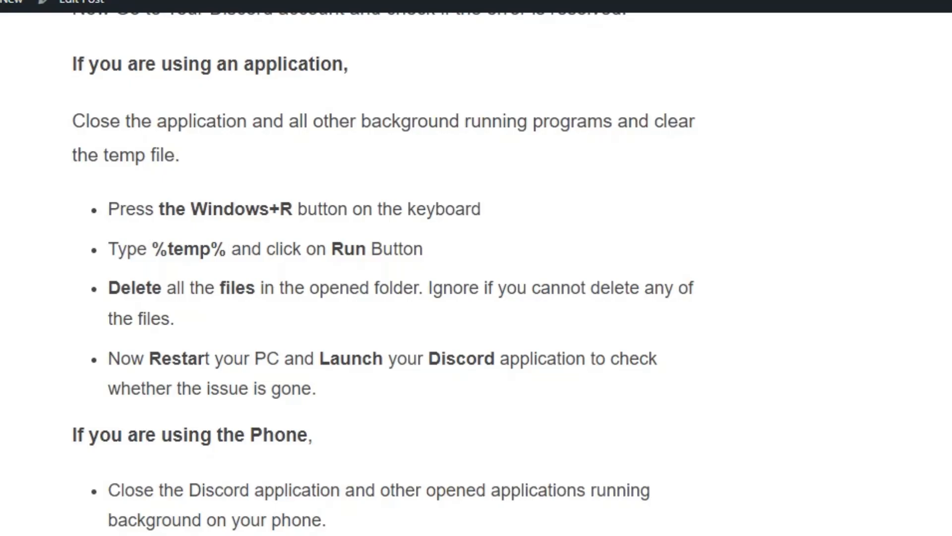
pyautogui.scroll(-3)
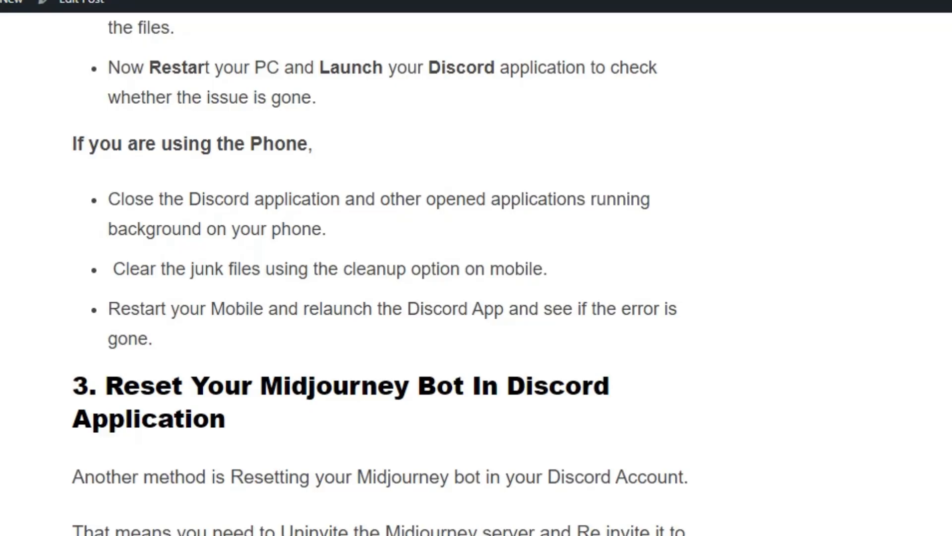
# Read the bot-reset steps and '4. Modify VPN Connection' down to the Similar Posts list.
pyautogui.scroll(-3)
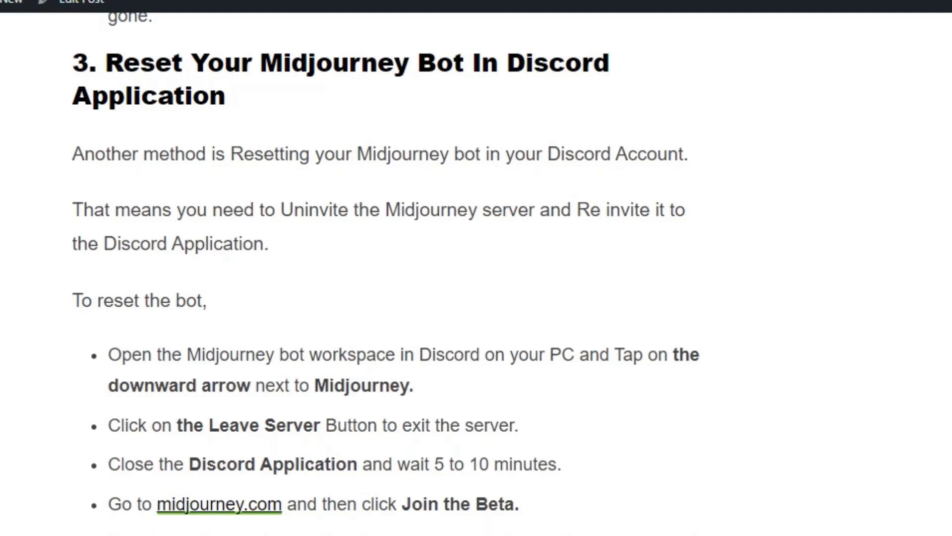
pyautogui.scroll(-3)
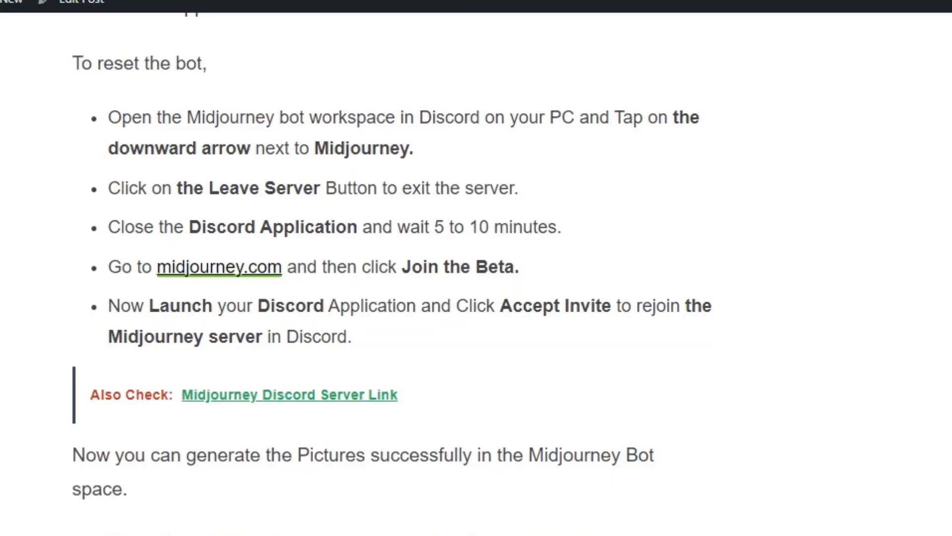
pyautogui.scroll(-3)
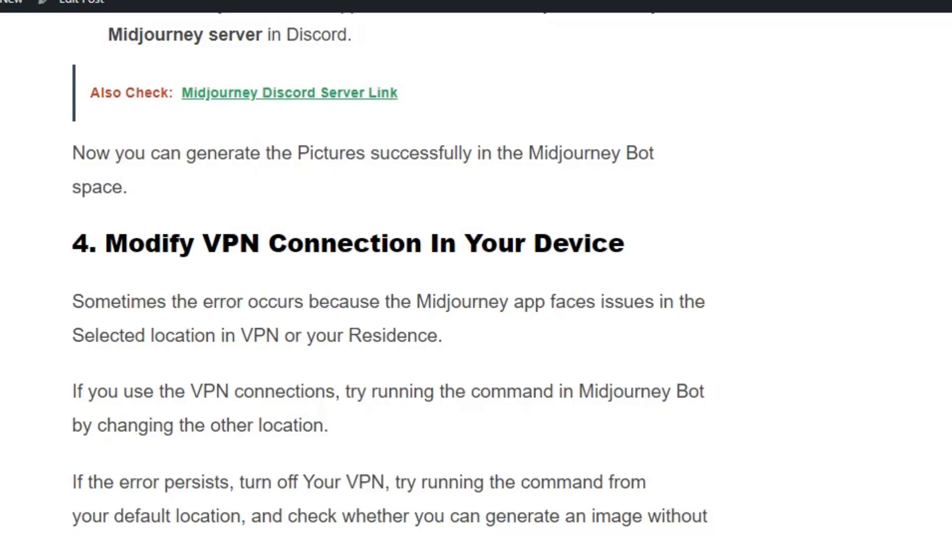
pyautogui.scroll(-3)
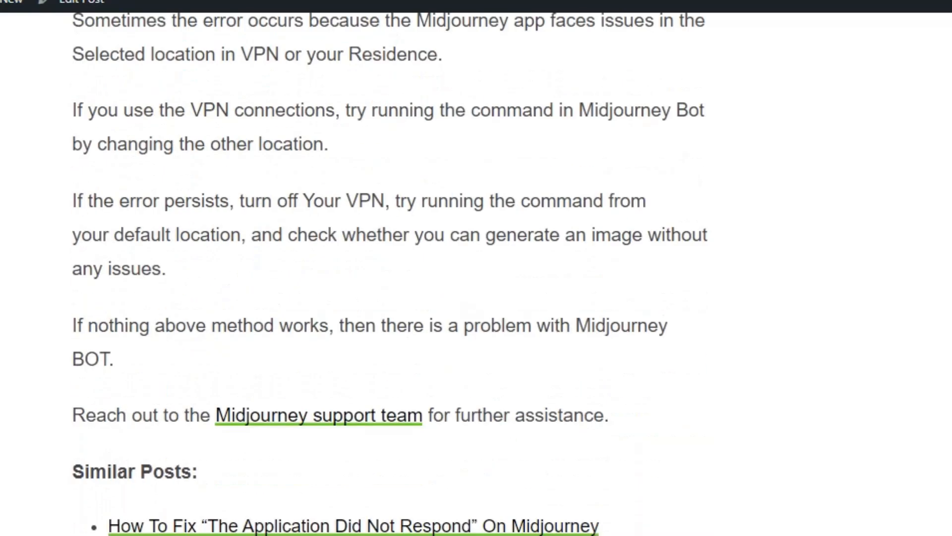